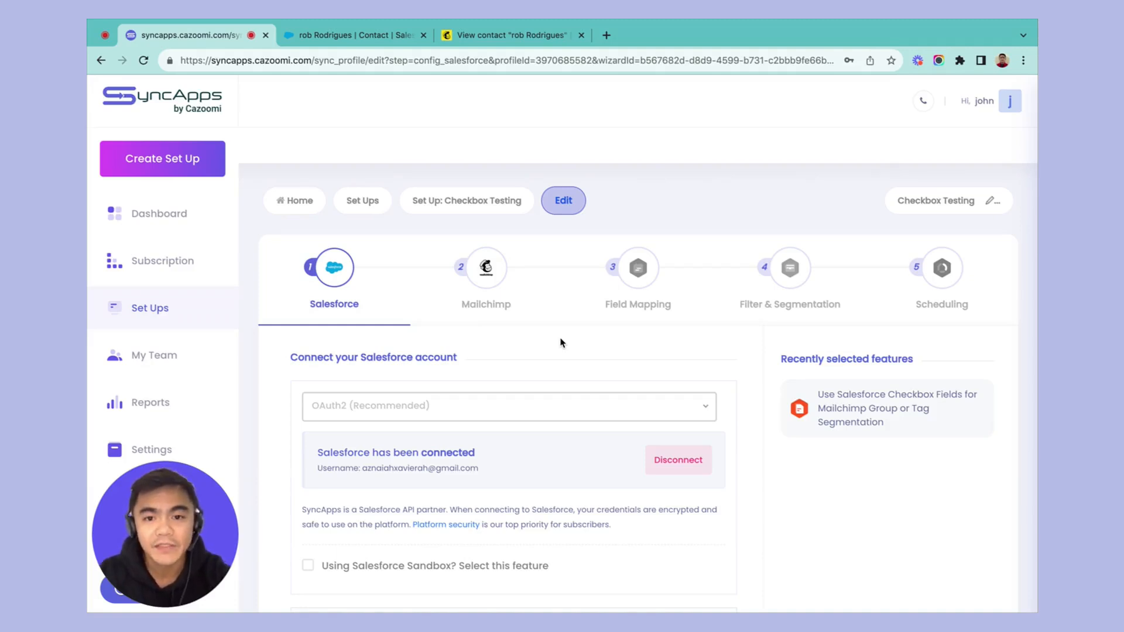
mouse_move(472, 221)
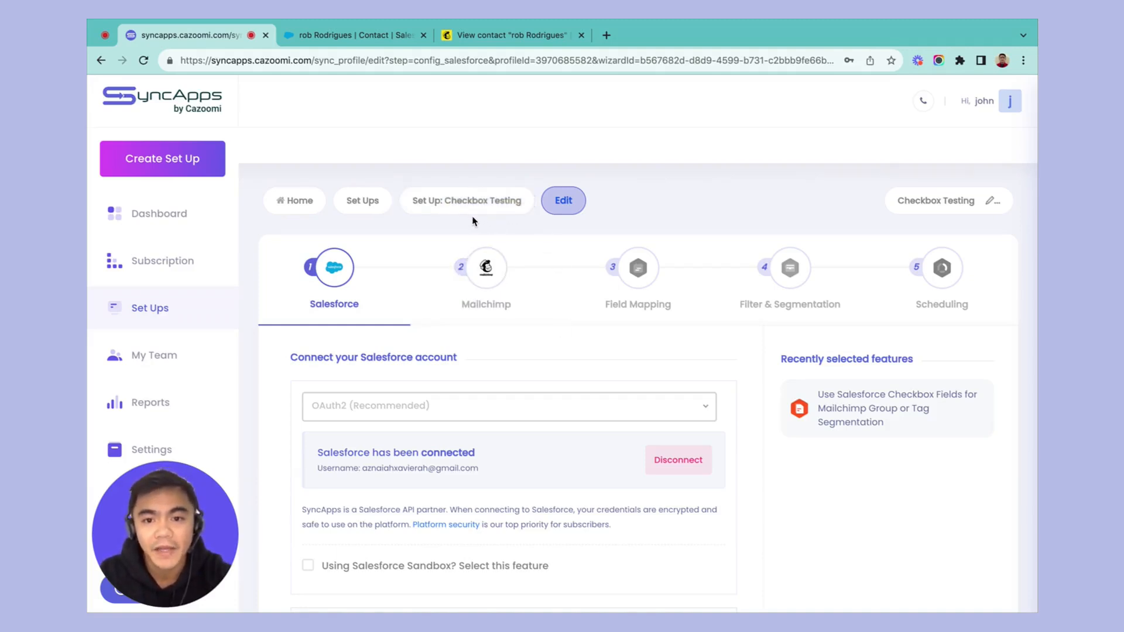
Review the checkbox mapping of Salesforce field 'High End 2025' to Mailchimp tag 'High End NYC'
scroll(down, 3)
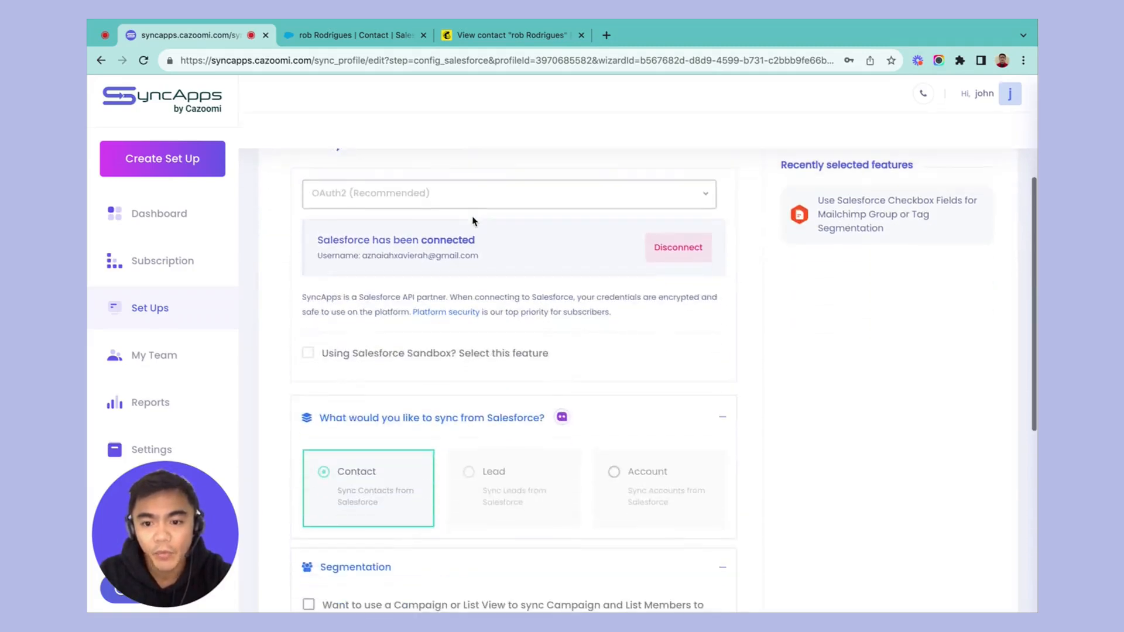
scroll(down, 3)
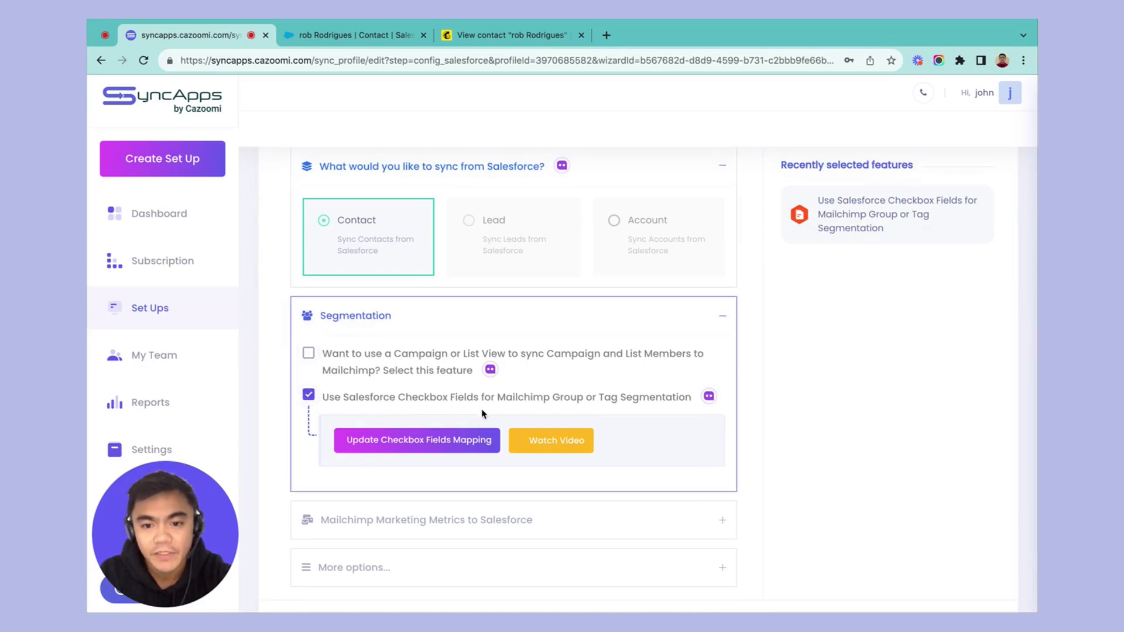
mouse_move(631, 421)
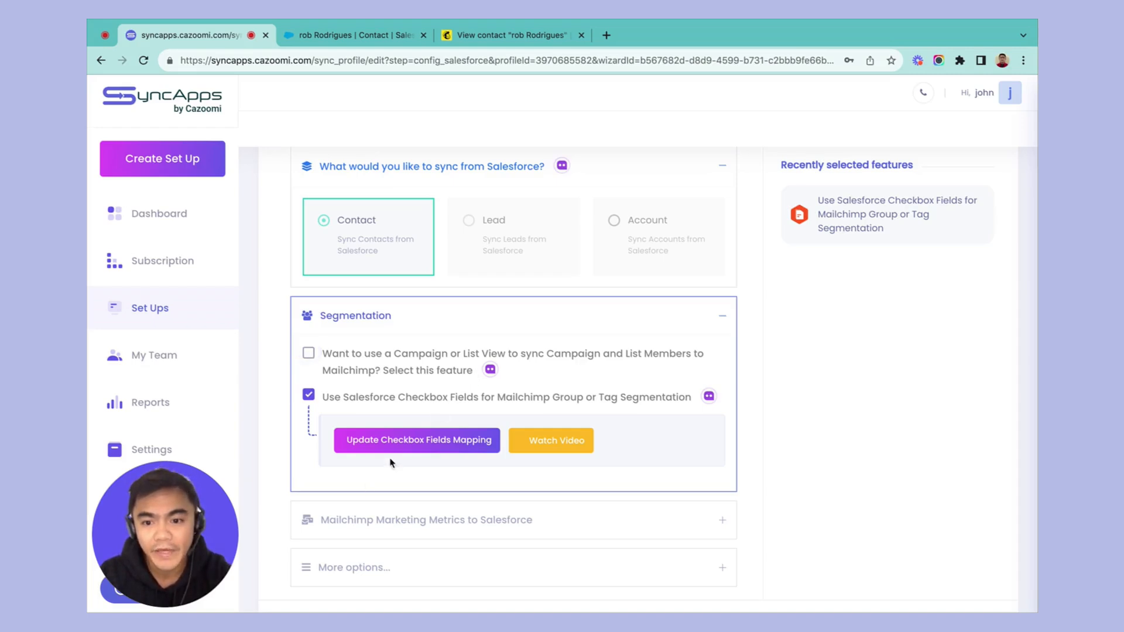
click(416, 441)
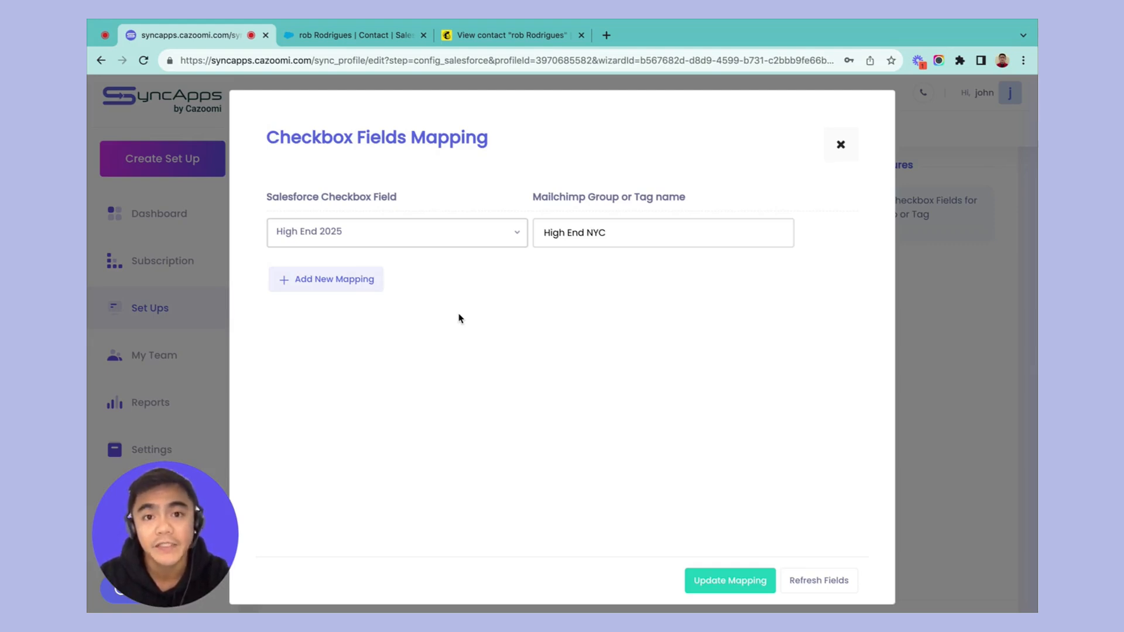
mouse_move(463, 293)
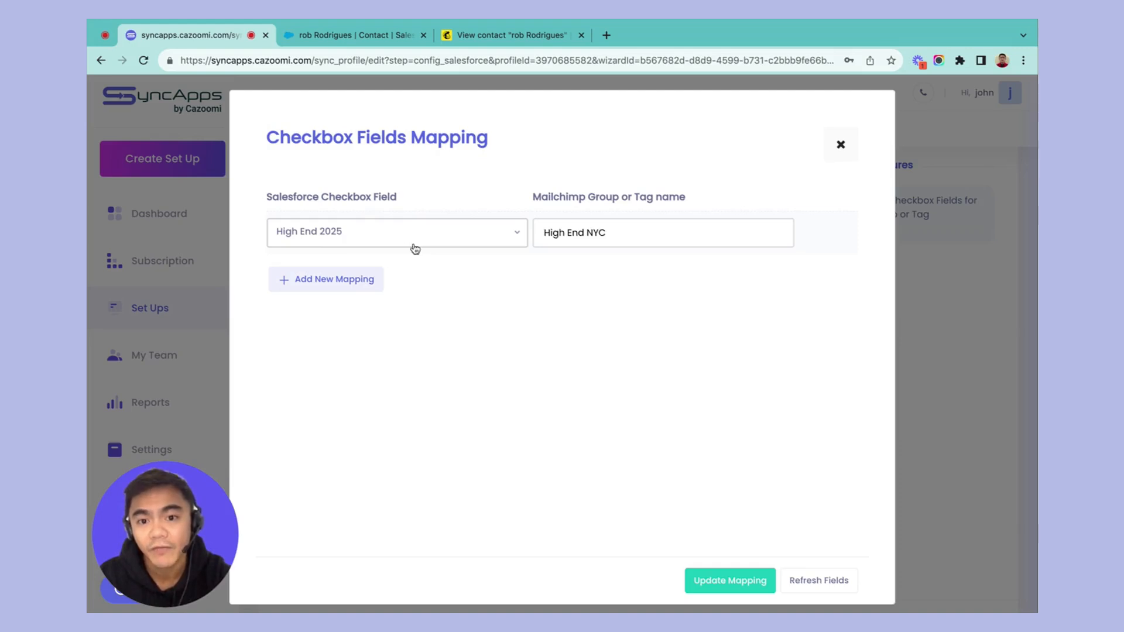
mouse_move(451, 268)
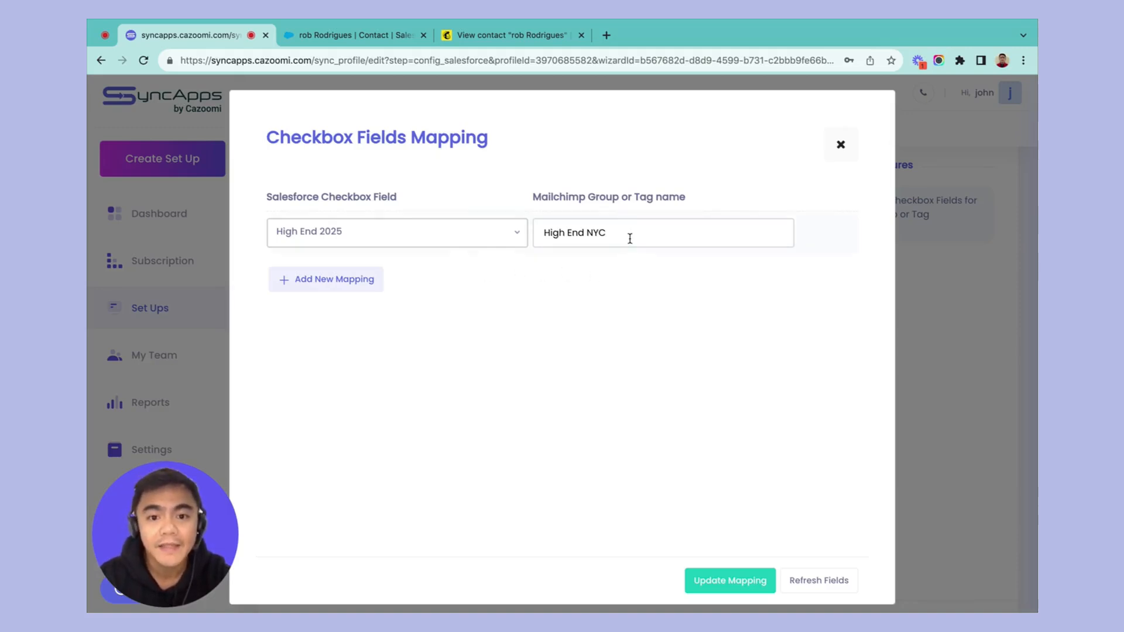
click(645, 232)
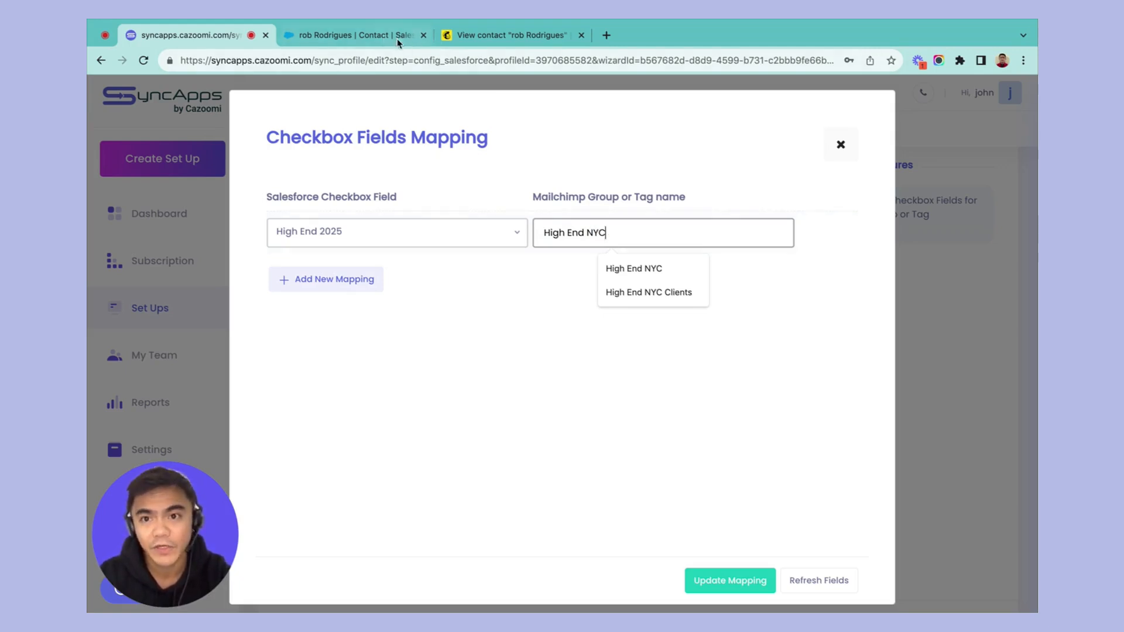
click(351, 35)
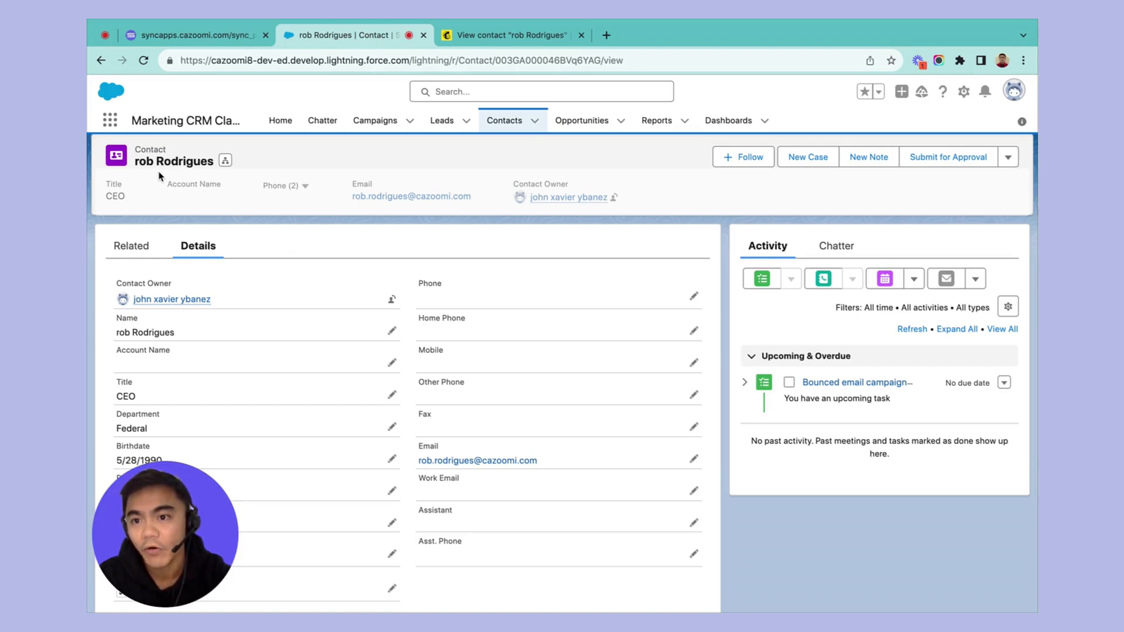
mouse_move(453, 473)
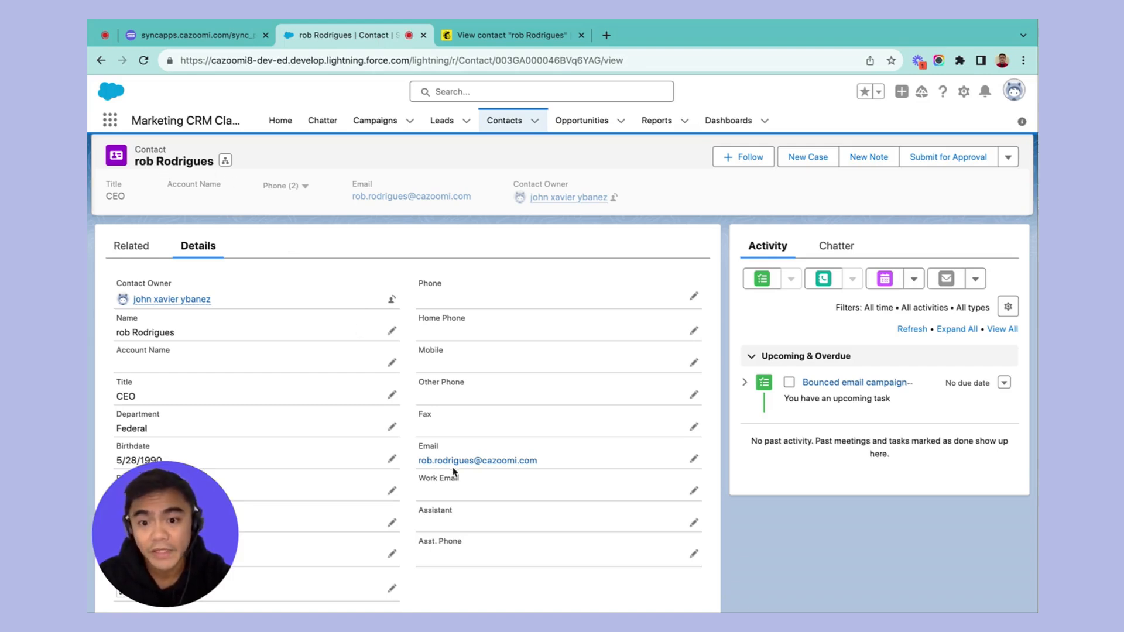
mouse_move(476, 461)
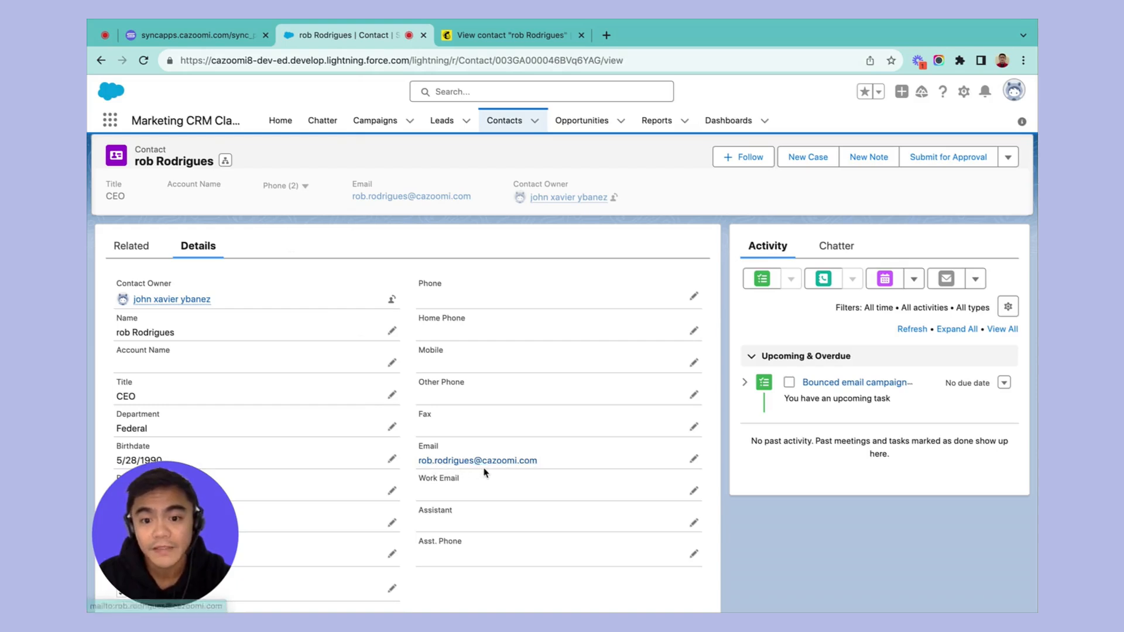
scroll(down, 3)
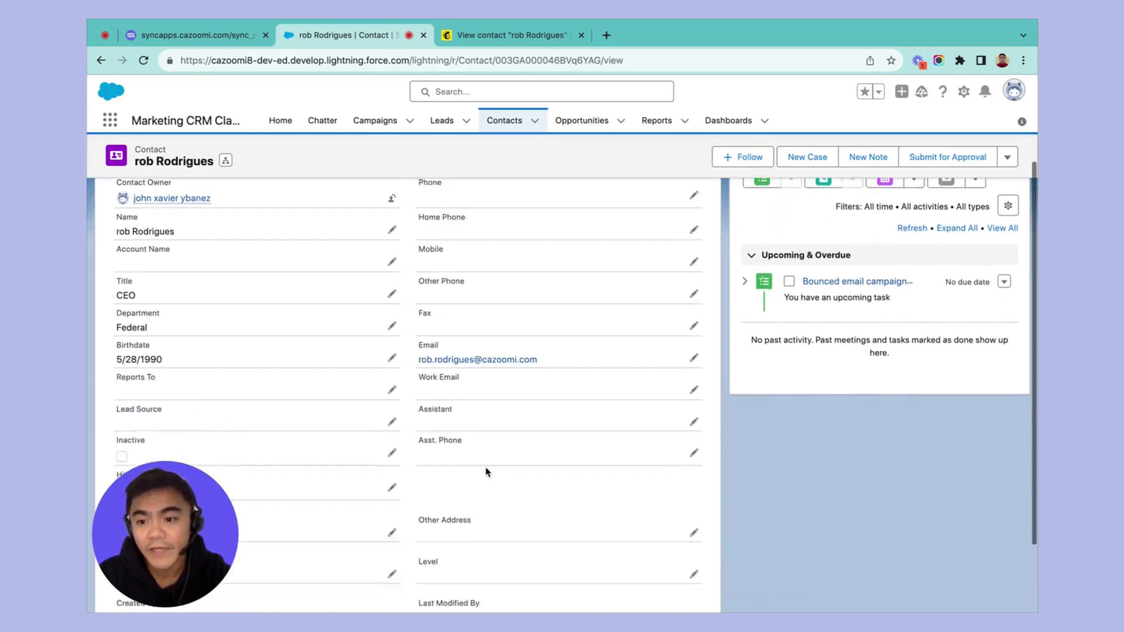
scroll(down, 3)
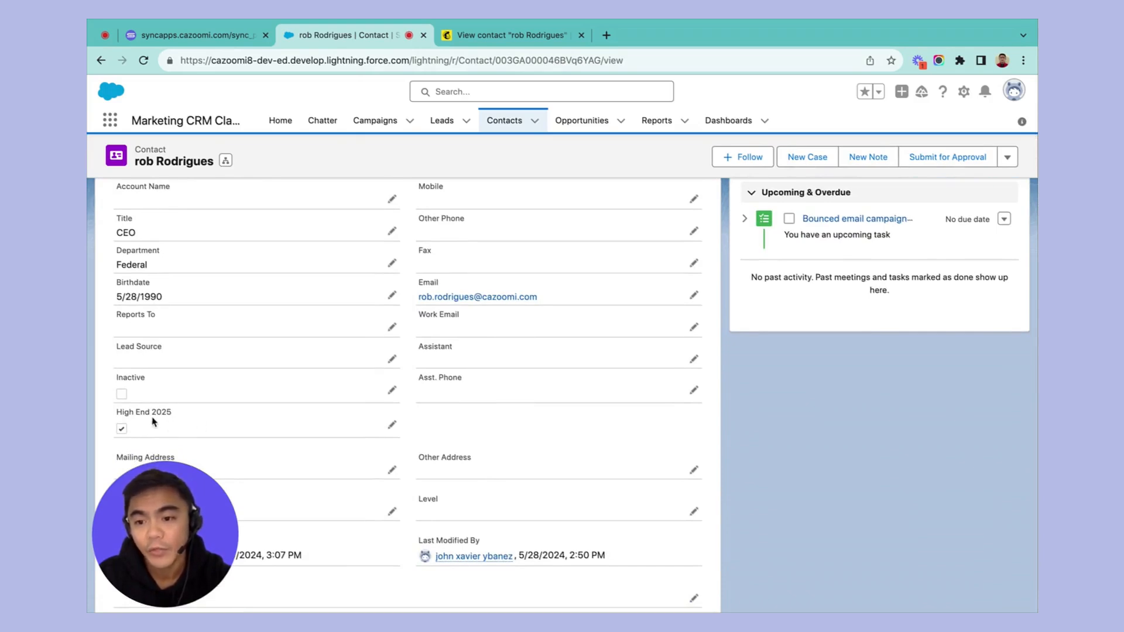
mouse_move(253, 440)
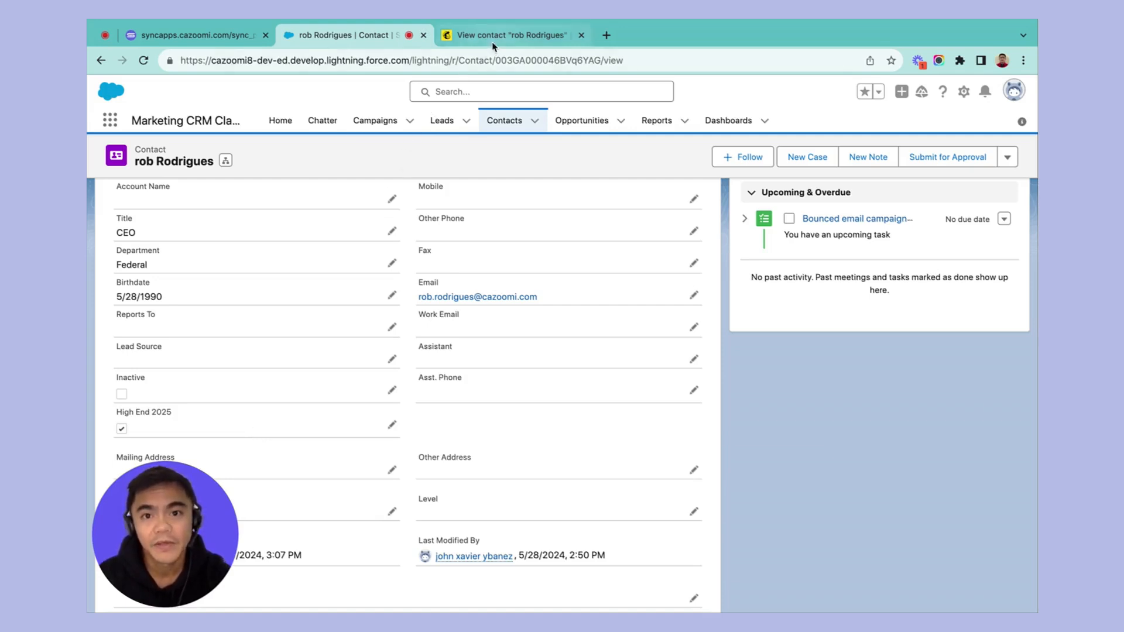
click(513, 34)
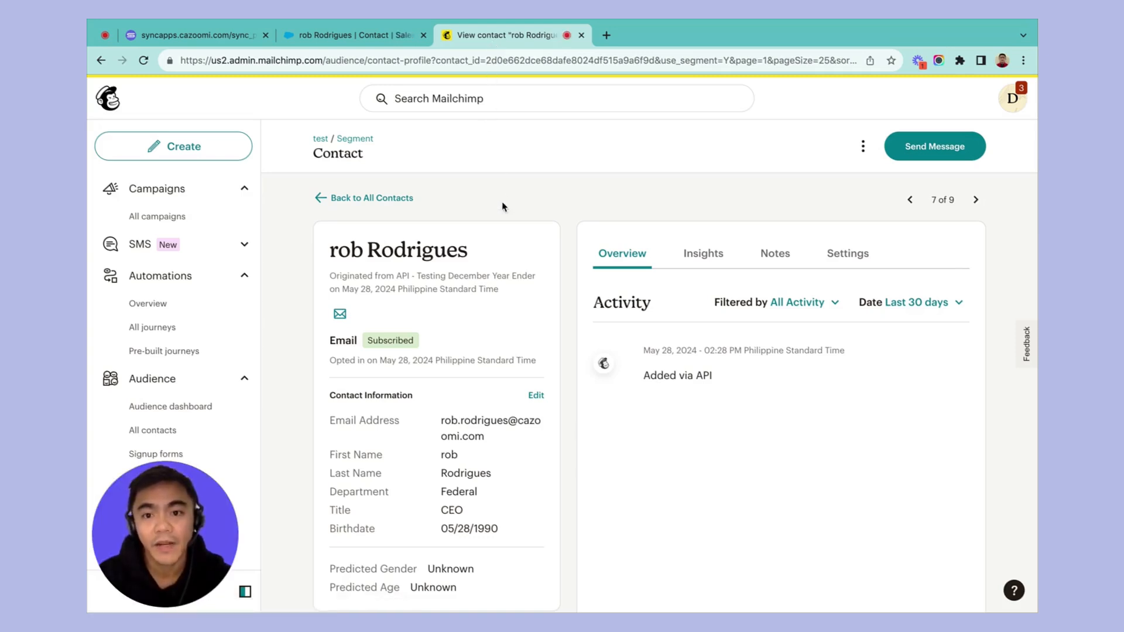
mouse_move(499, 266)
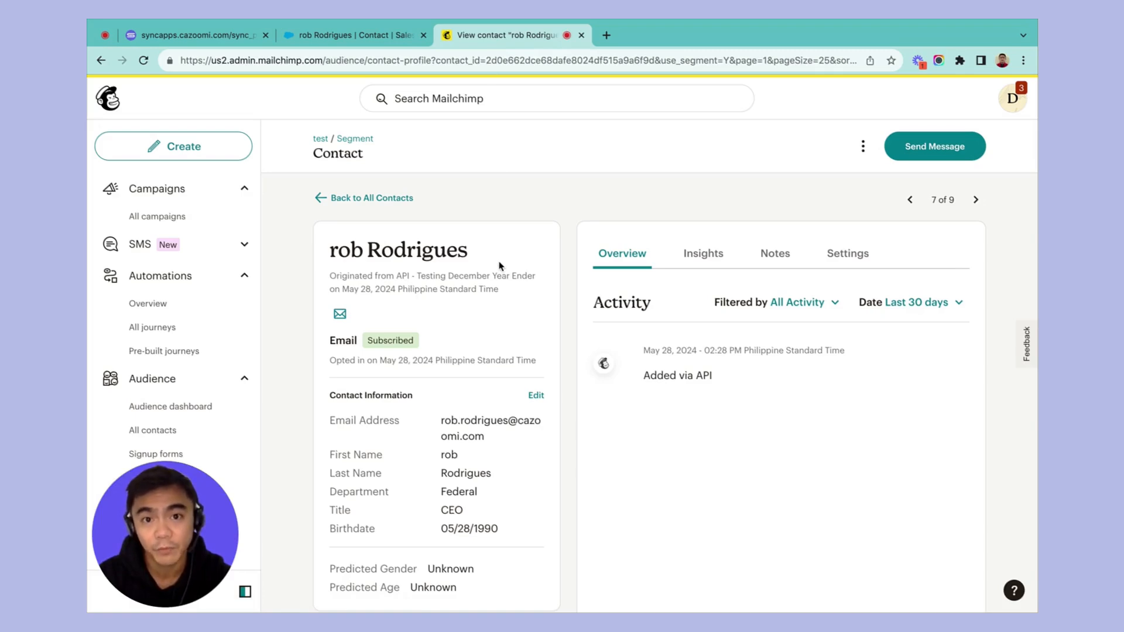
scroll(down, 3)
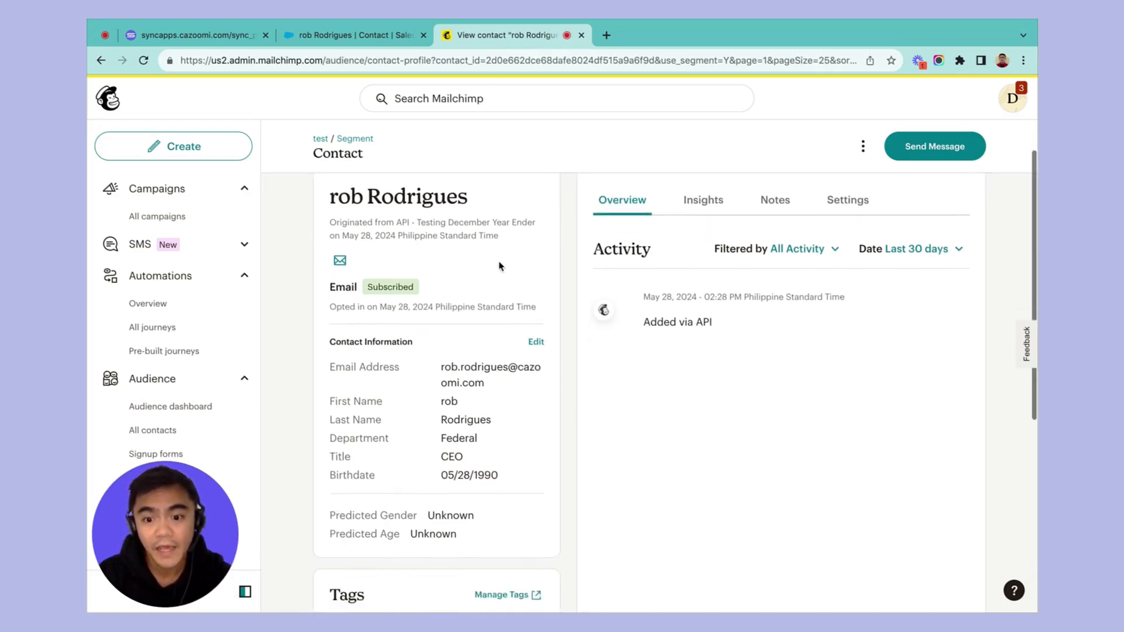
scroll(down, 3)
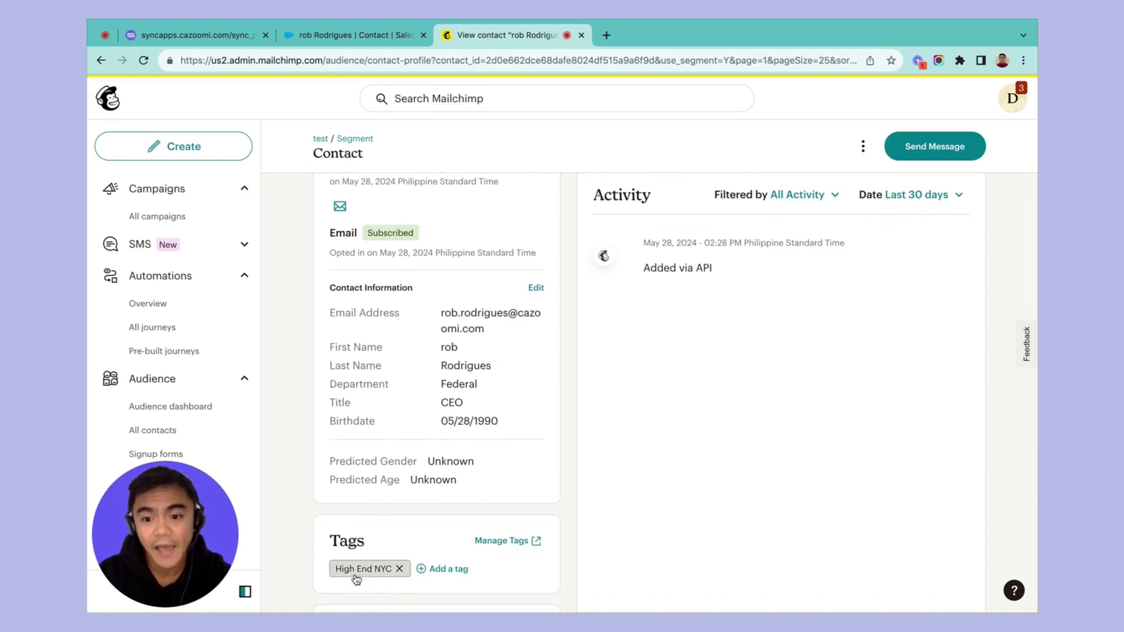
mouse_move(391, 583)
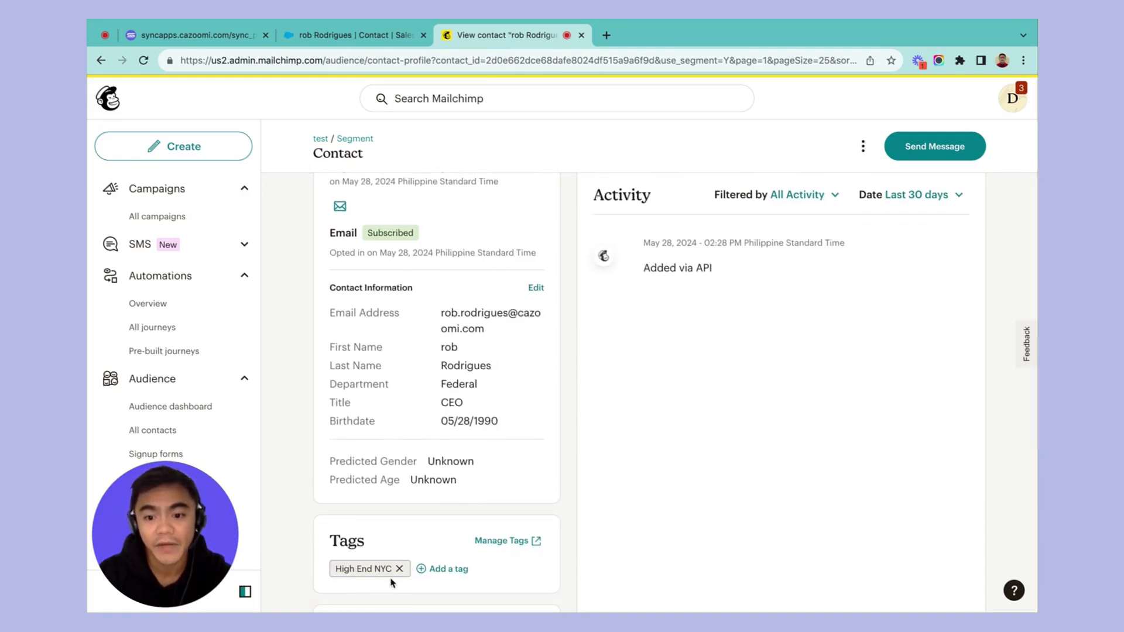